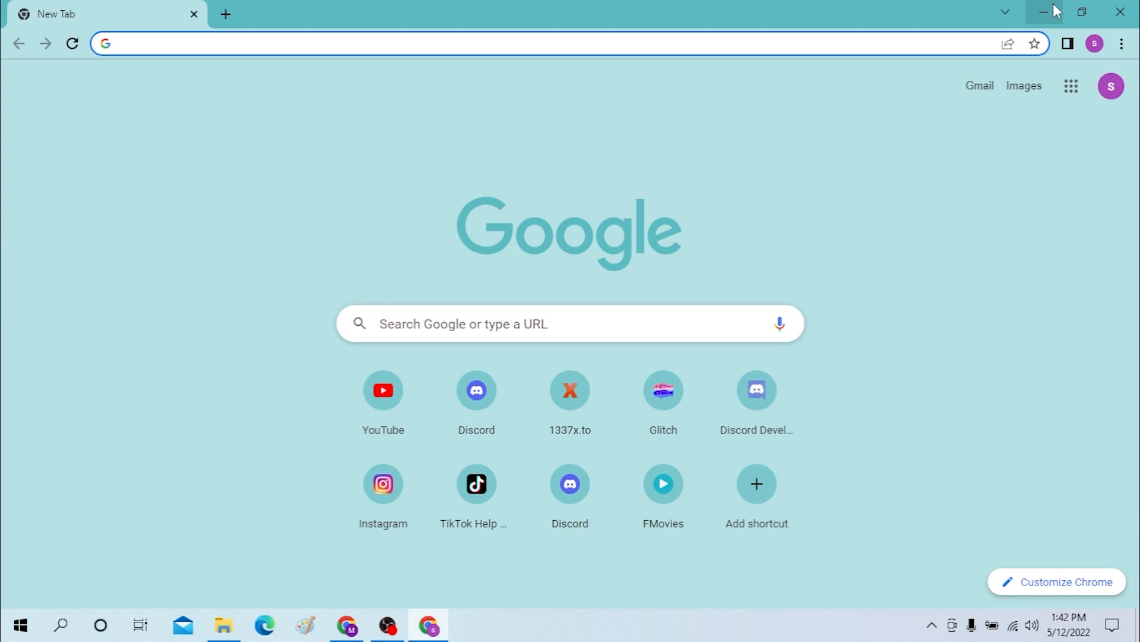
- Search Google for "dg me login" from the Chrome address bar
click(408, 42)
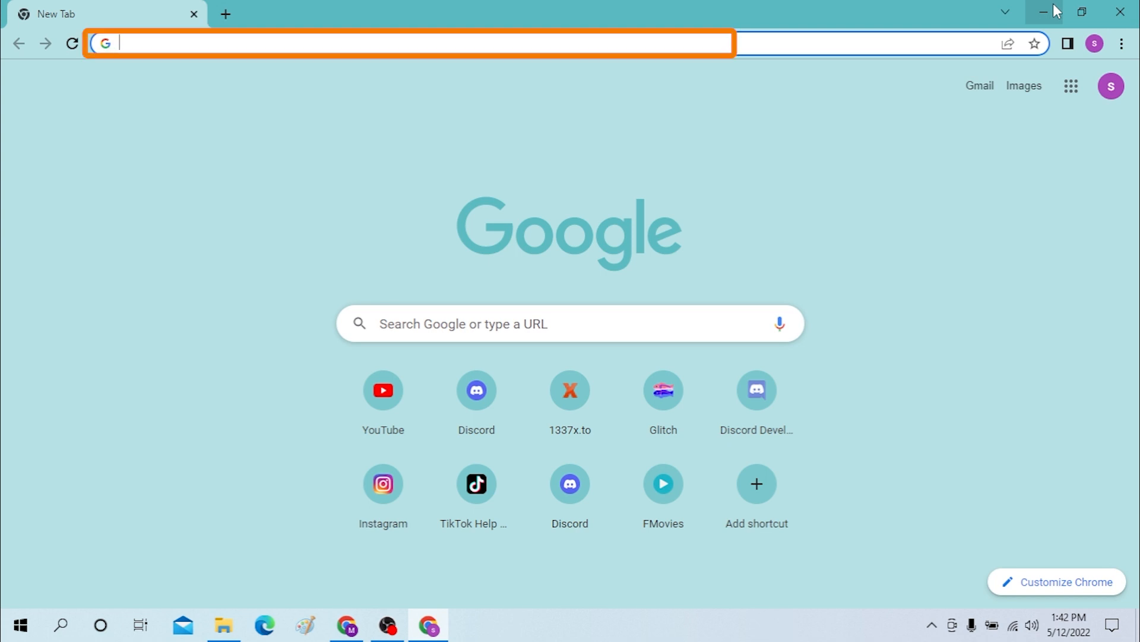
mouse_move(421, 41)
text(DG me)
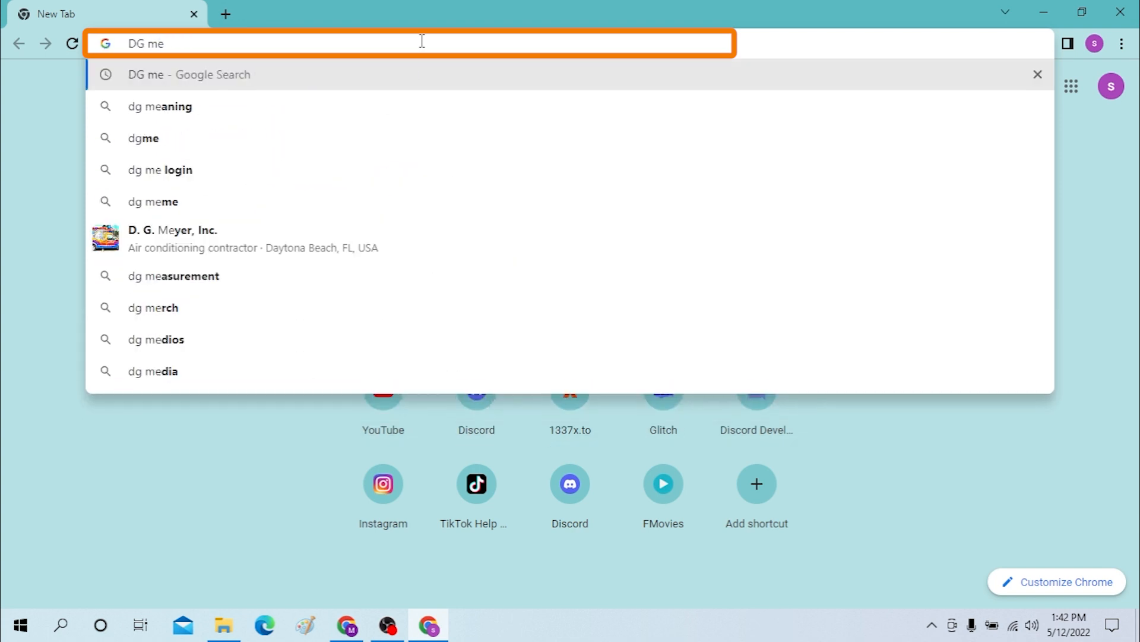
text(login)
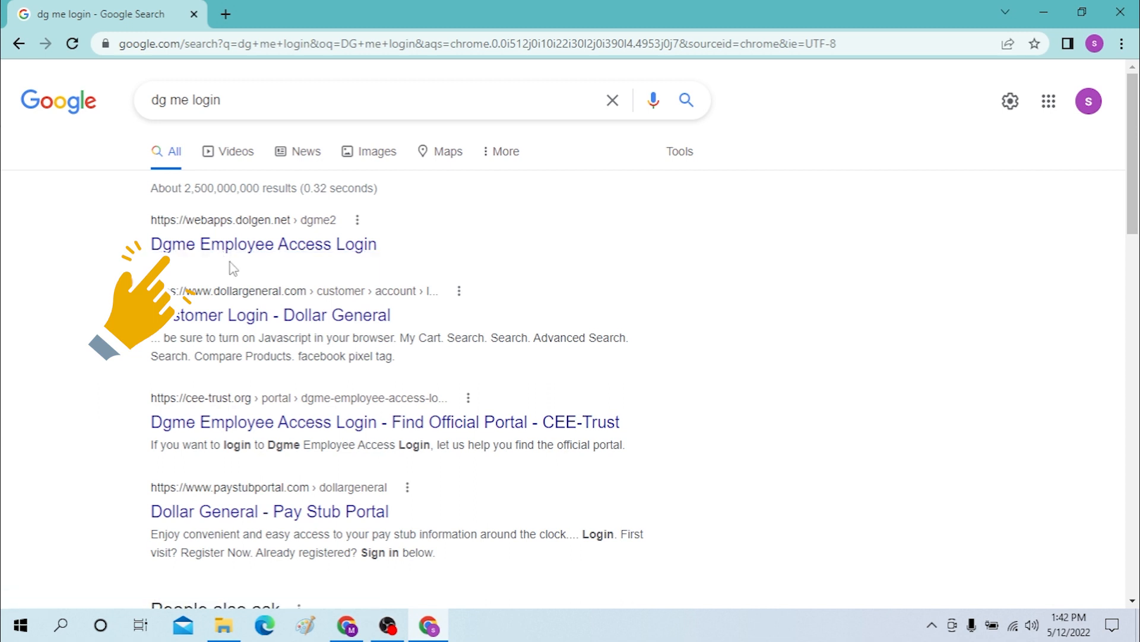
- Open the "Dgme Employee Access Login" search result in a new tab
click(263, 243)
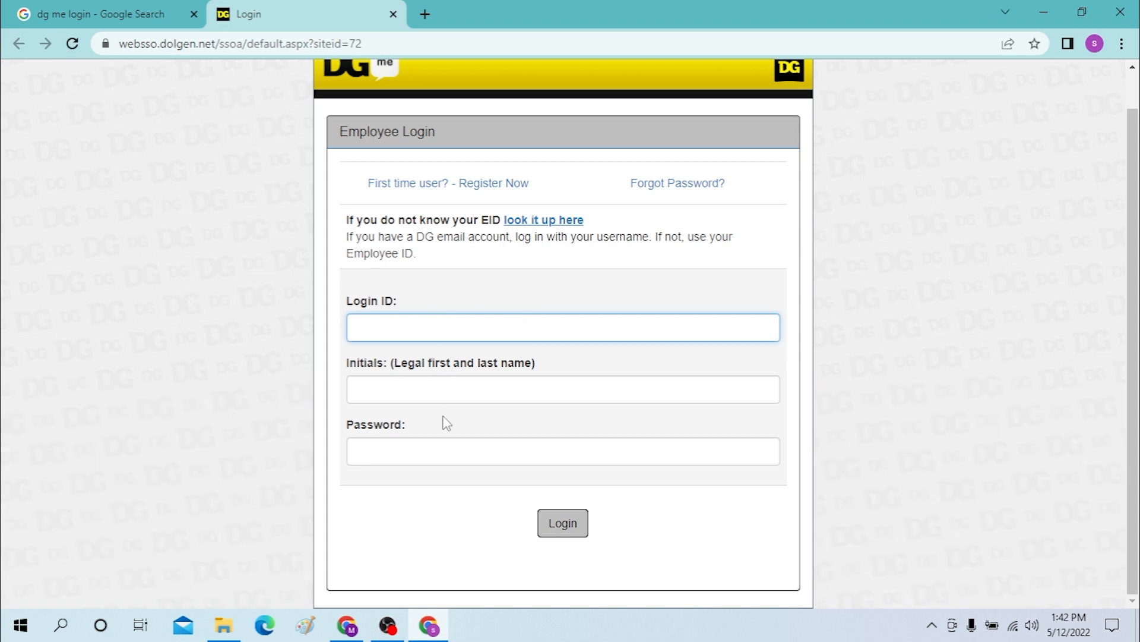
click(562, 450)
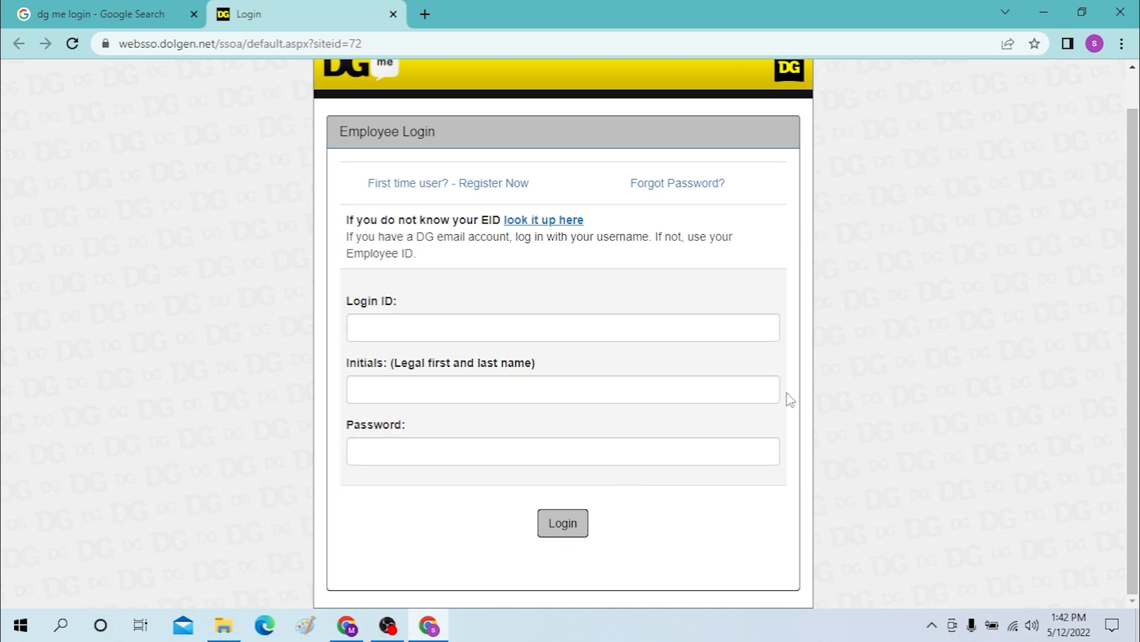
scroll(up, 3)
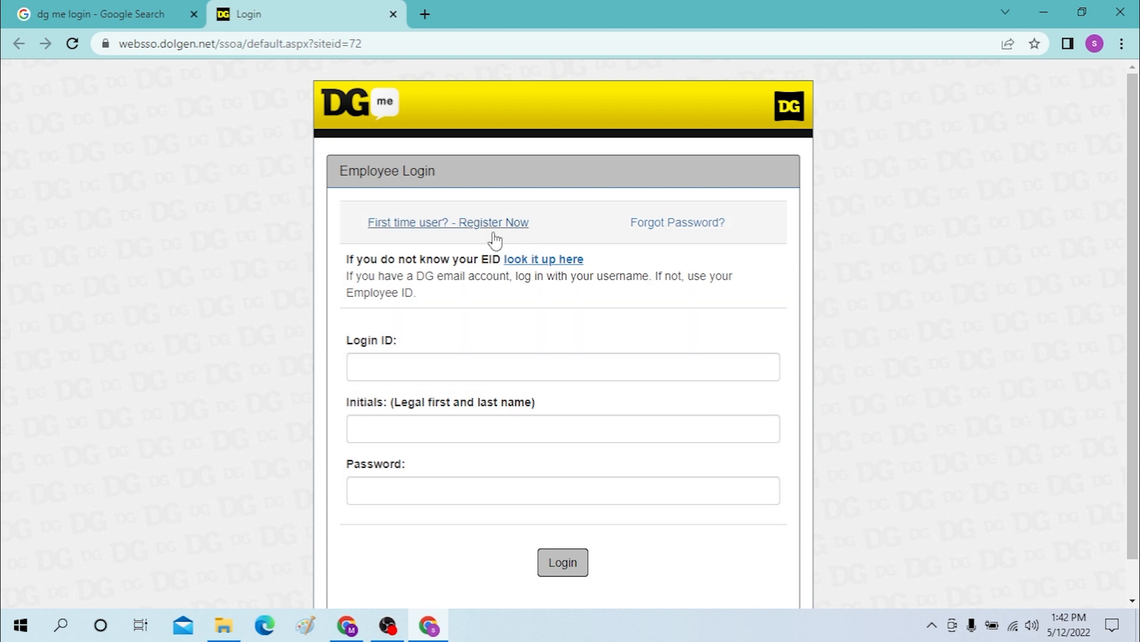
mouse_move(726, 251)
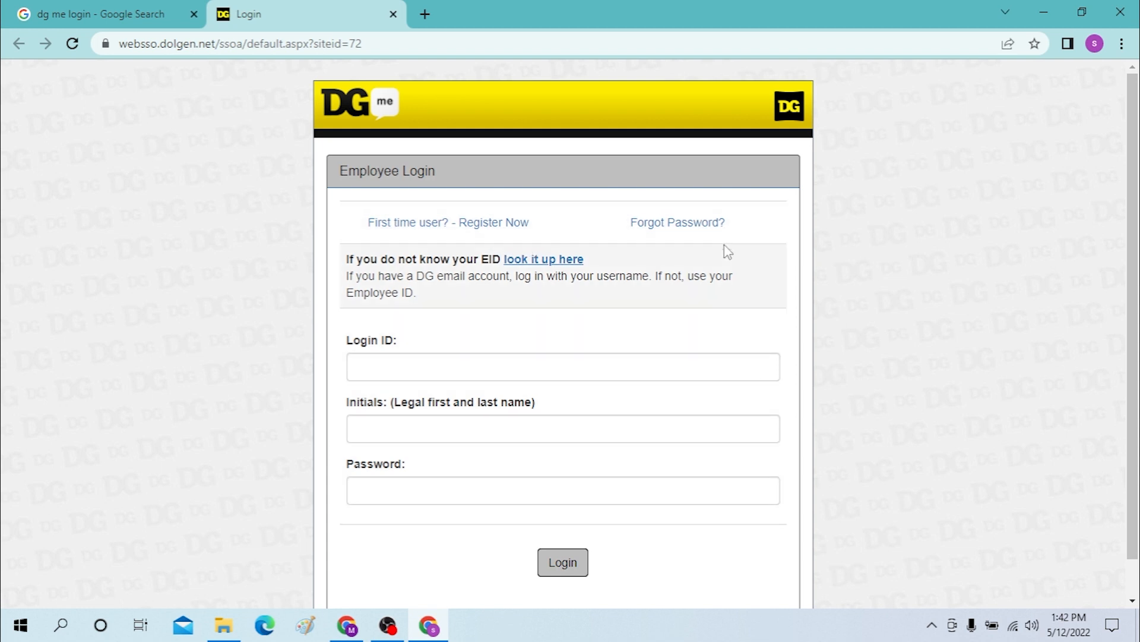
mouse_move(676, 221)
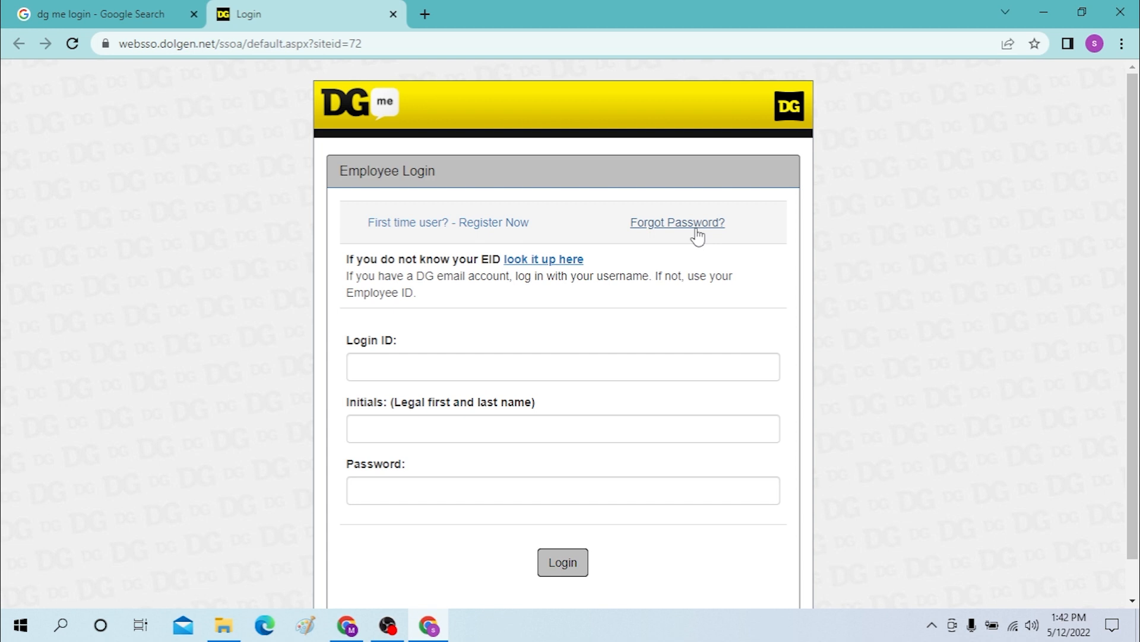
mouse_move(625, 198)
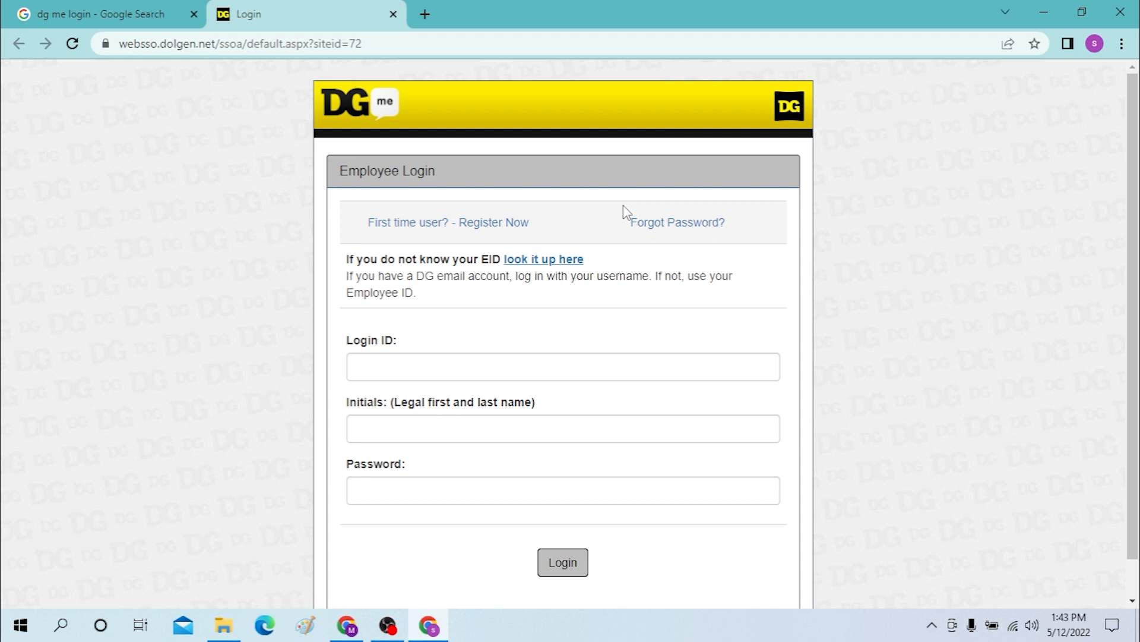
mouse_move(617, 218)
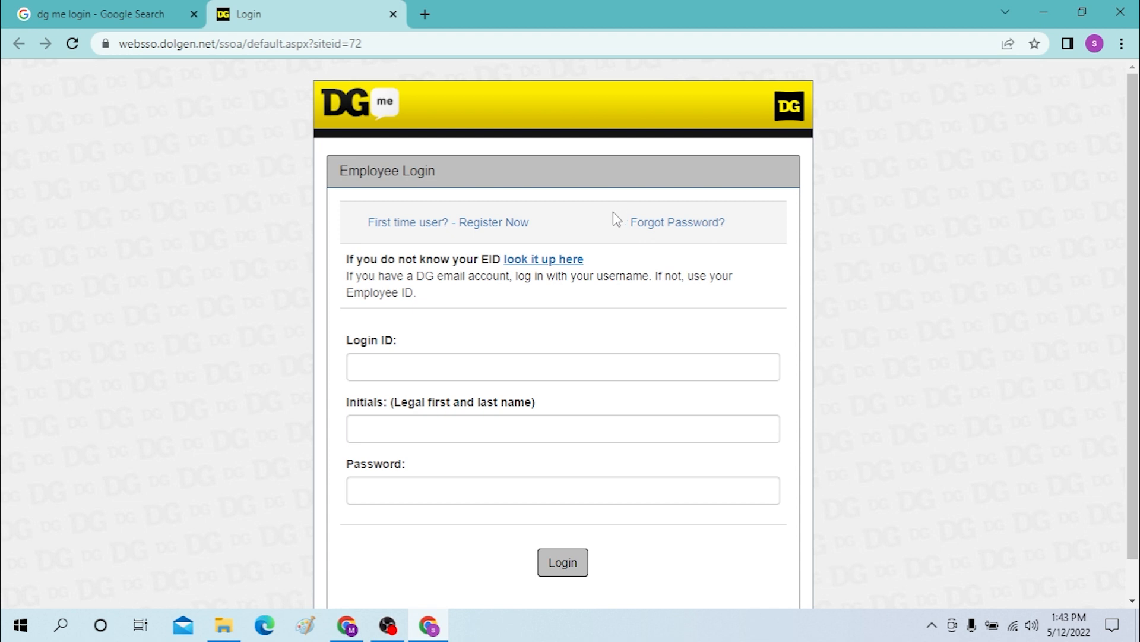
mouse_move(622, 184)
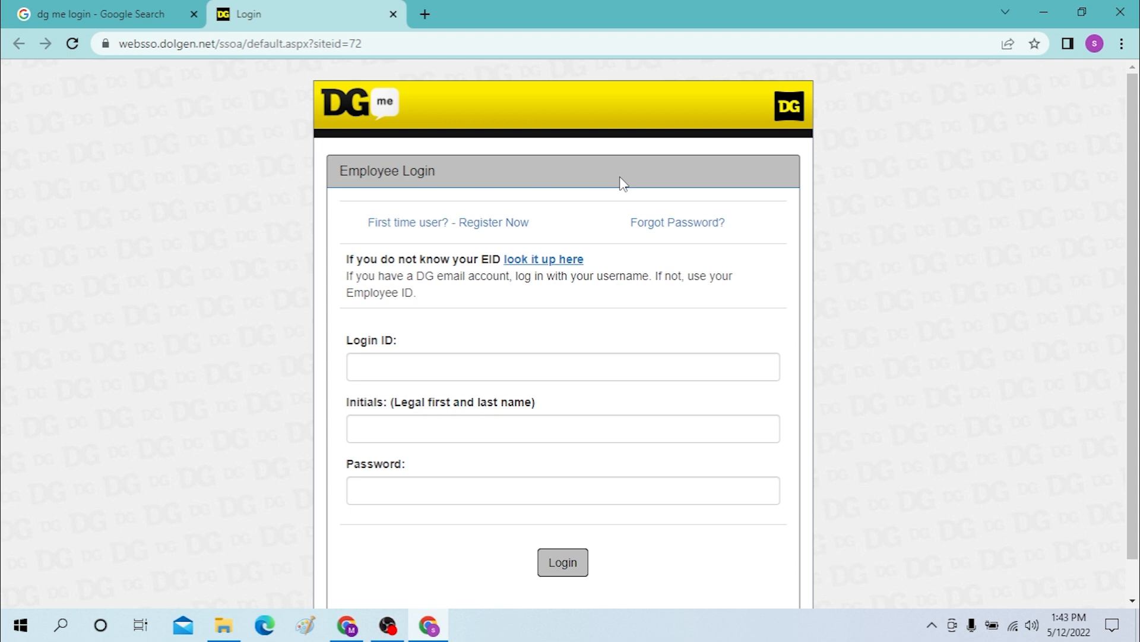